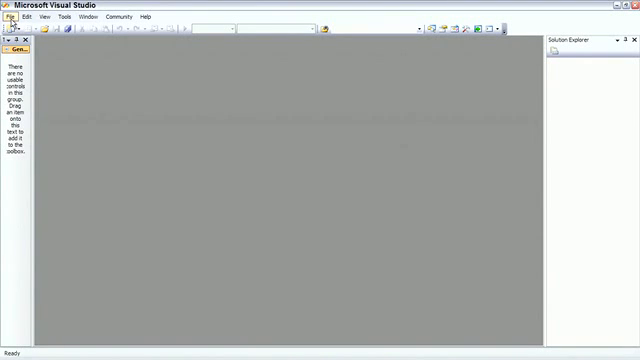
# Show the File menu's New options for Project, Web Site and File.
pyautogui.click(12, 16)
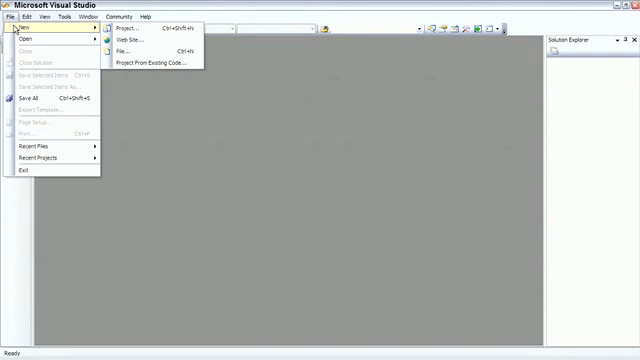
pyautogui.moveTo(150, 52)
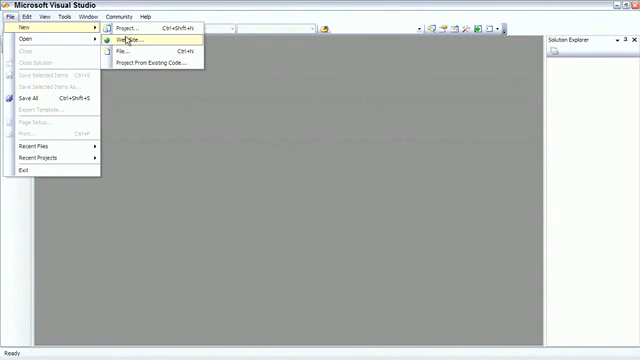
# Start a new web site with the ASP.NET Web Site template in Visual C#.
pyautogui.click(130, 48)
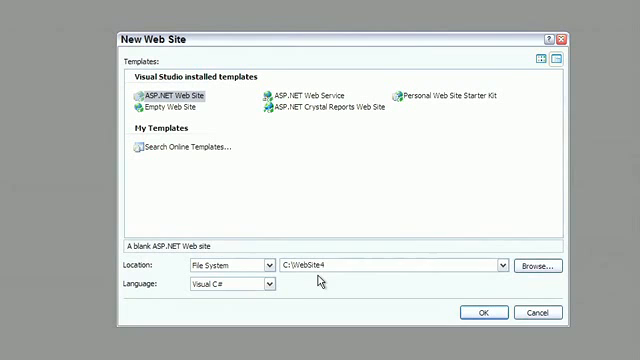
pyautogui.moveTo(340, 288)
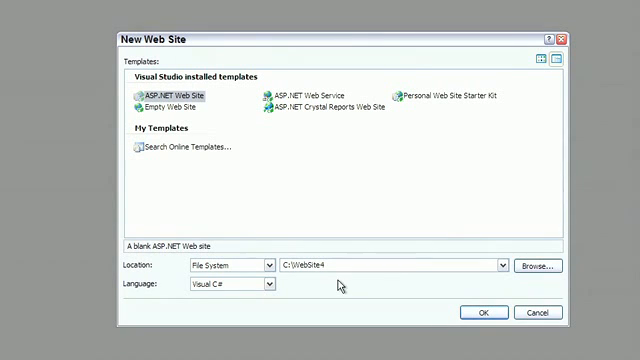
pyautogui.moveTo(260, 272)
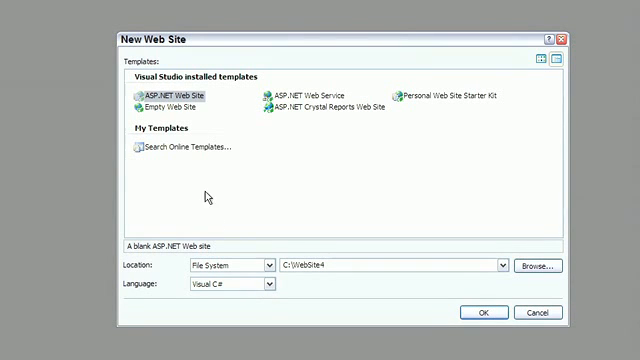
pyautogui.moveTo(256, 104)
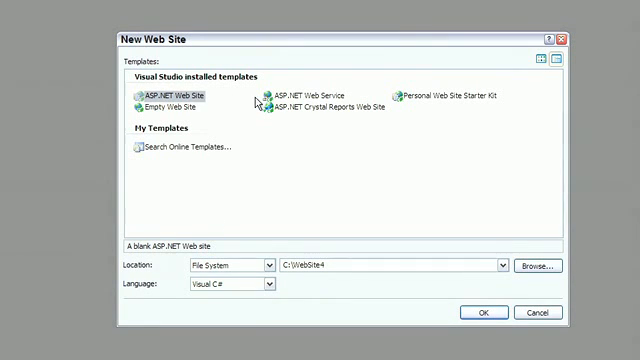
pyautogui.moveTo(342, 180)
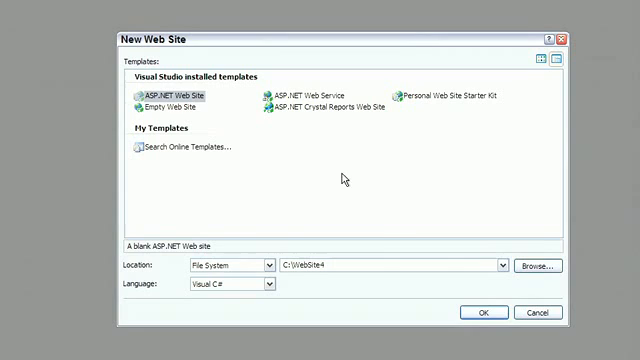
# Create WebSite4 so Default.aspx opens with its starter markup in Source view.
pyautogui.click(484, 312)
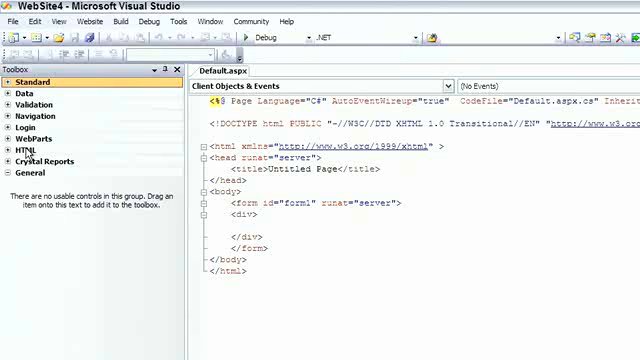
pyautogui.click(32, 122)
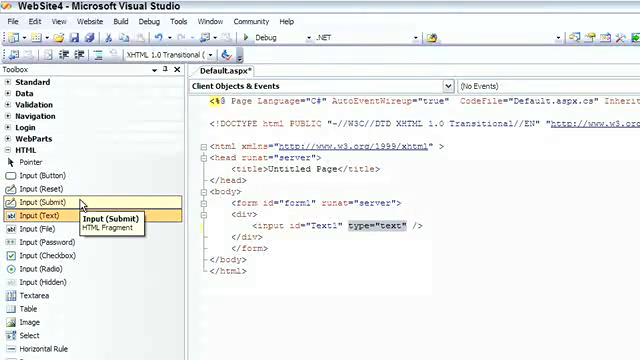
pyautogui.moveTo(40, 216)
pyautogui.write('<a href="')
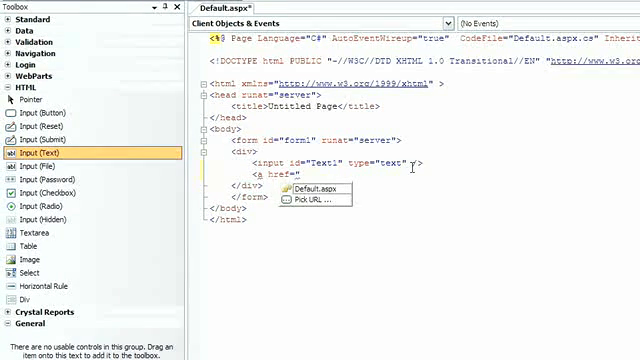
# Add an anchor with href "hhhhhh" after the input and begin its link text 'This is m'.
pyautogui.write('hhhhhh"></a>')
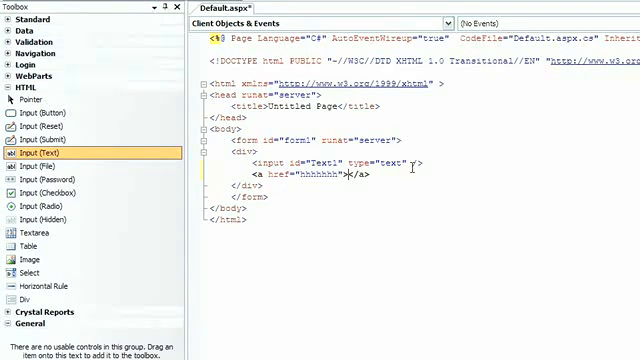
pyautogui.write('This is m')
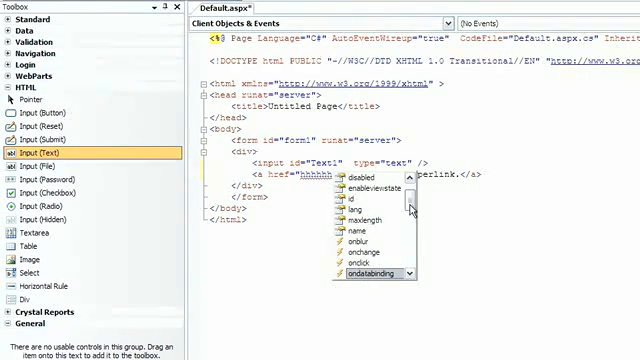
# Scroll the IntelliSense attribute list to event attributes such as onreadystatechange.
pyautogui.scroll(-3)
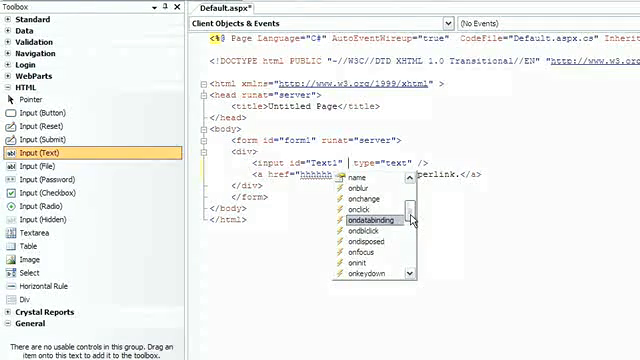